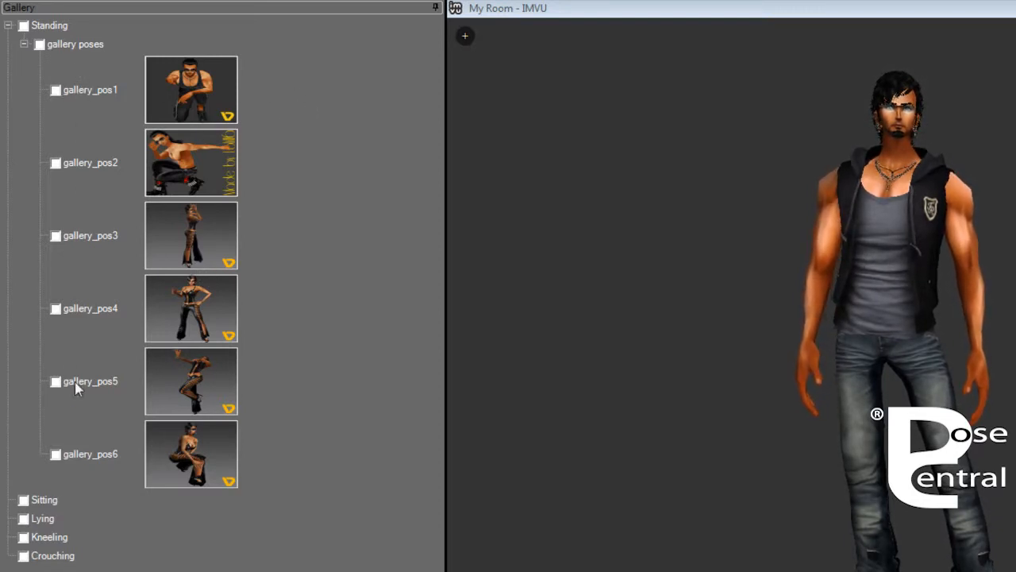
# Check gallery_pos1 and the whole gallery poses category for export
pyautogui.click(89, 453)
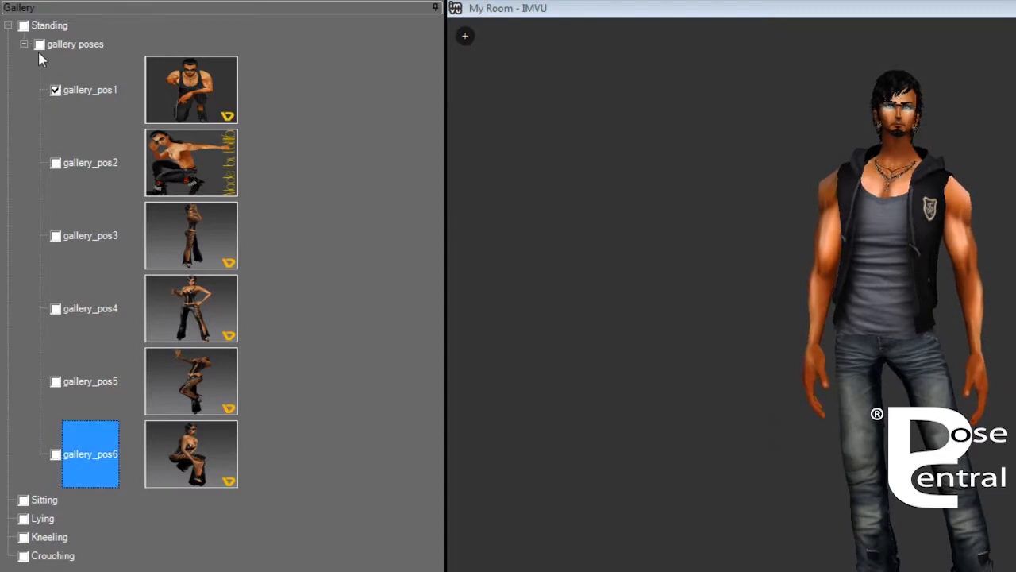
pyautogui.click(39, 43)
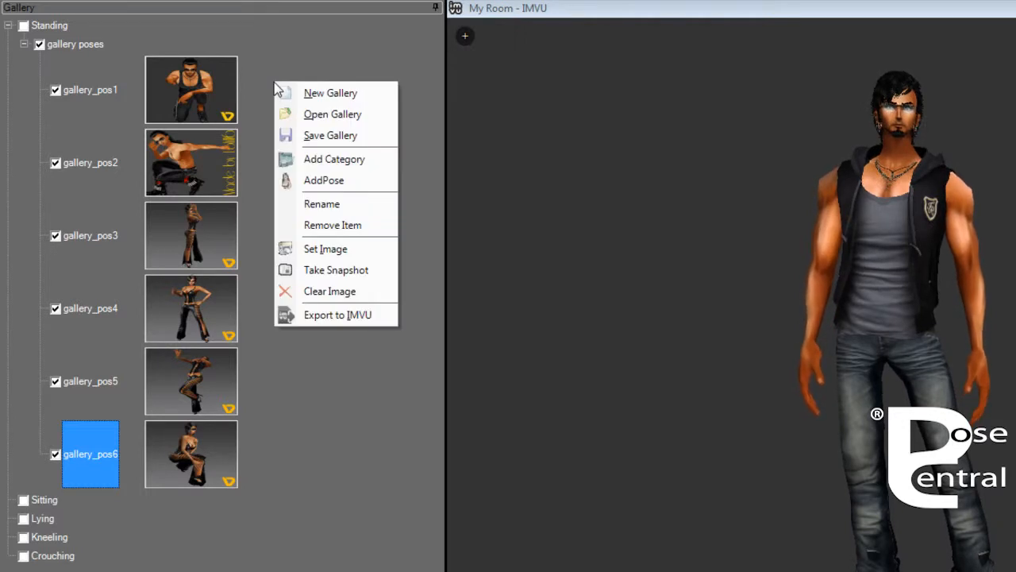
pyautogui.moveTo(337, 315)
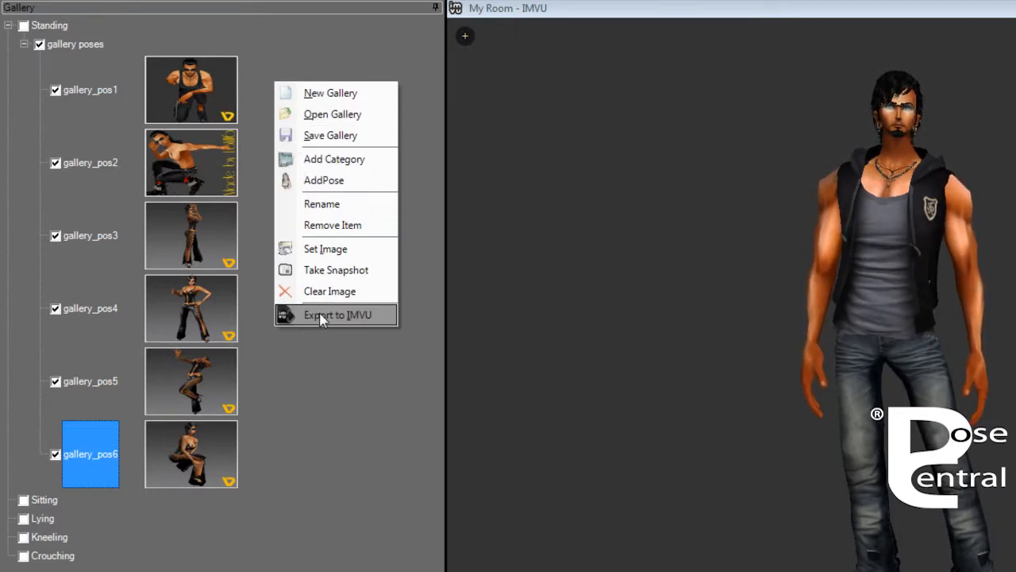
# Send the checked poses to the XAF Exporter and choose the Pandora avatar format
pyautogui.click(337, 315)
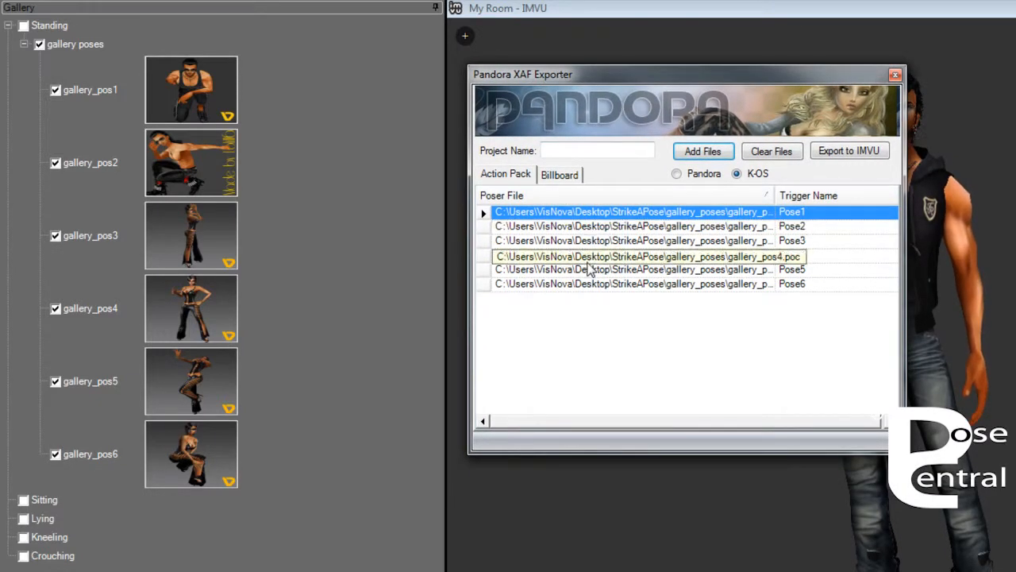
pyautogui.click(505, 174)
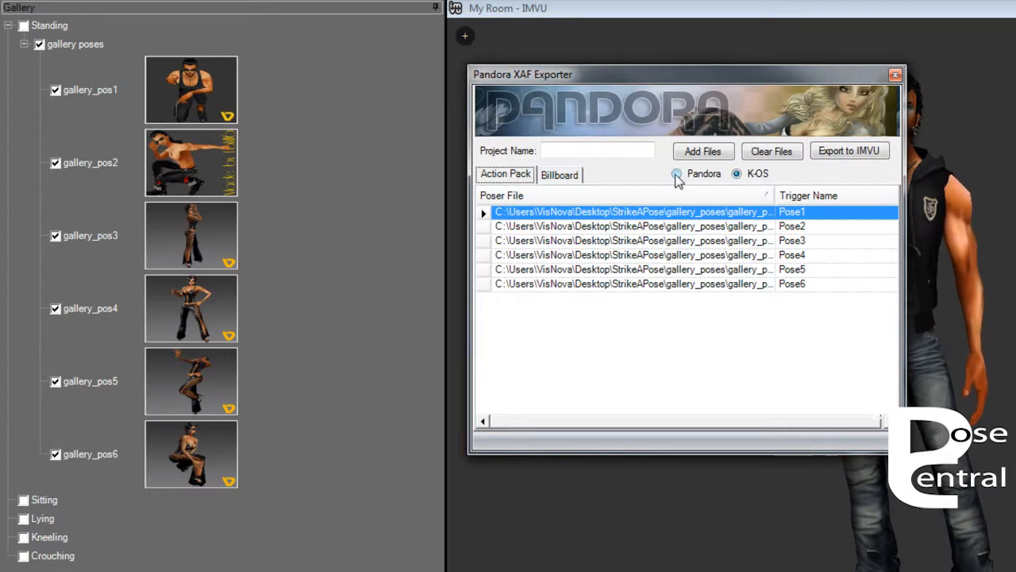
pyautogui.click(676, 173)
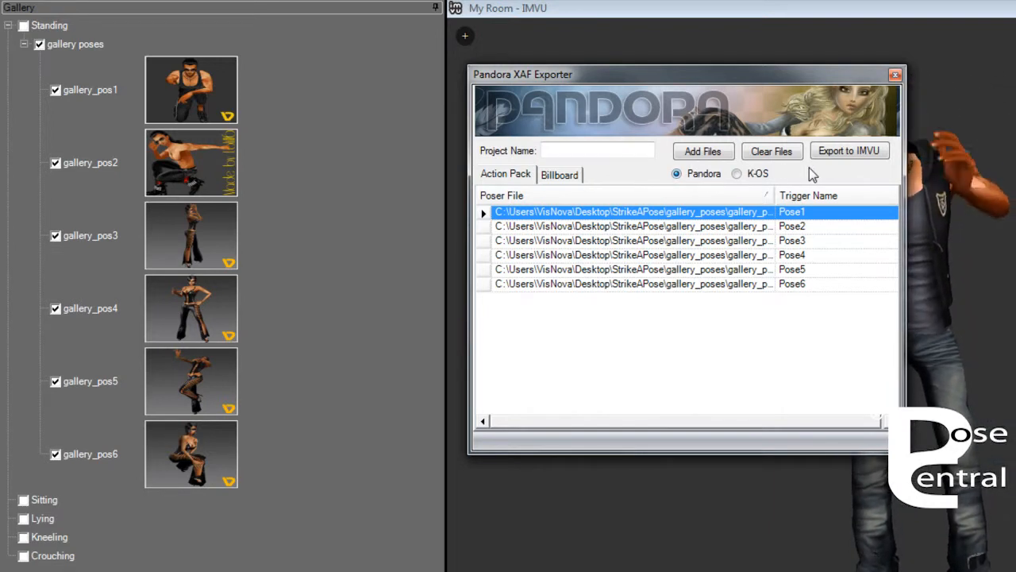
# Name the pack 'posepack1' and export it to IMVU
pyautogui.click(597, 151)
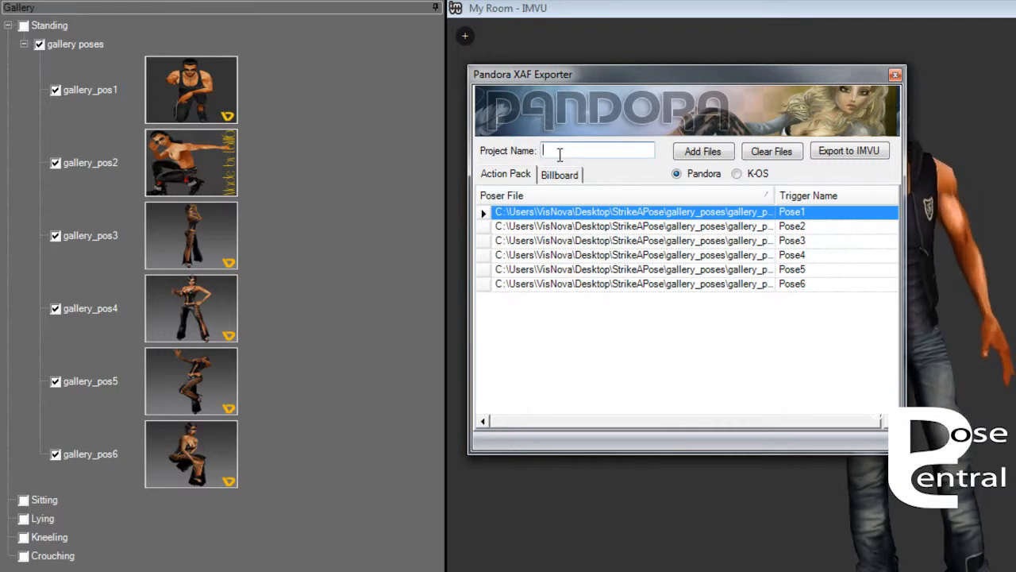
pyautogui.write('posepack1')
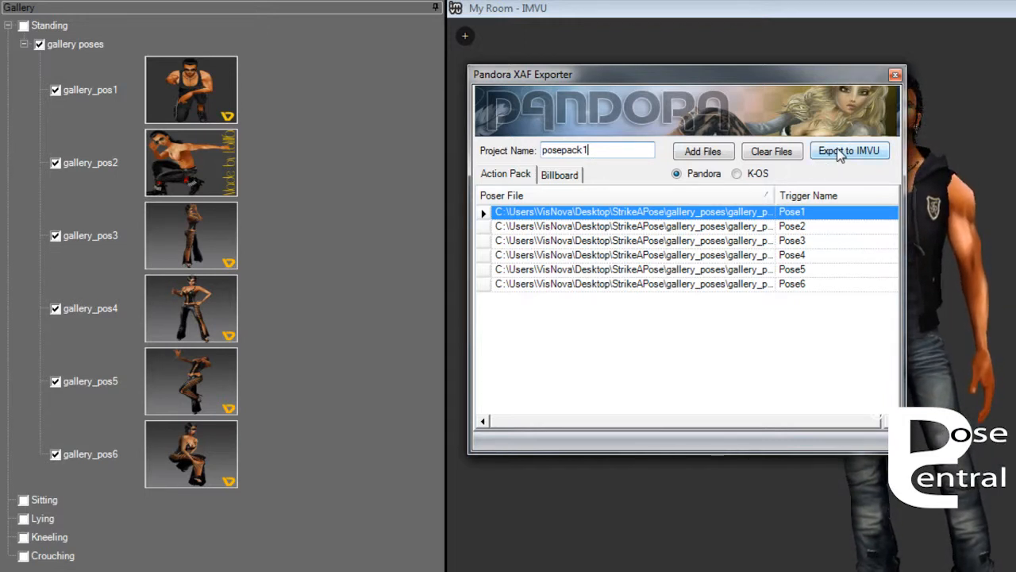
pyautogui.click(849, 150)
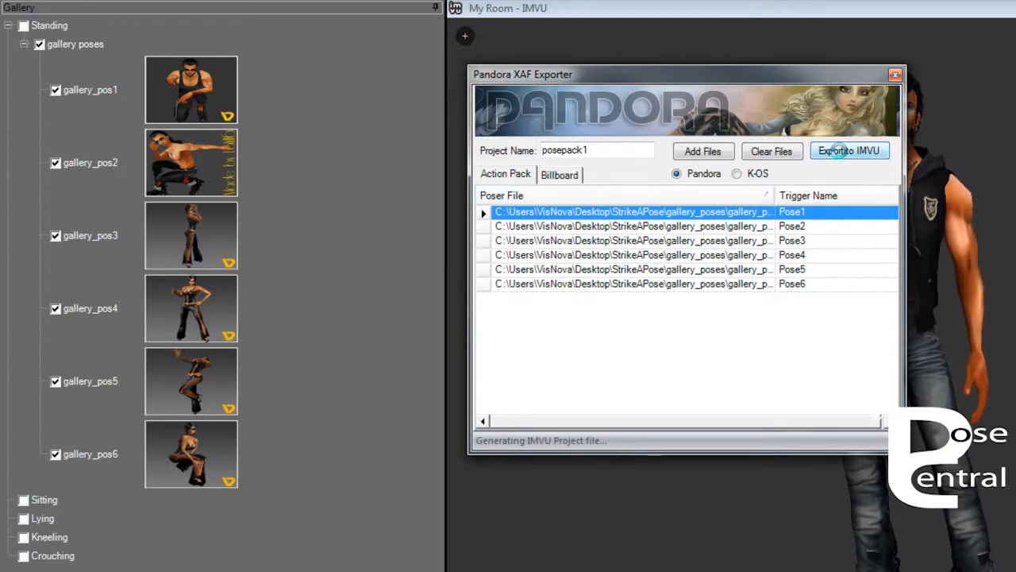
pyautogui.click(848, 150)
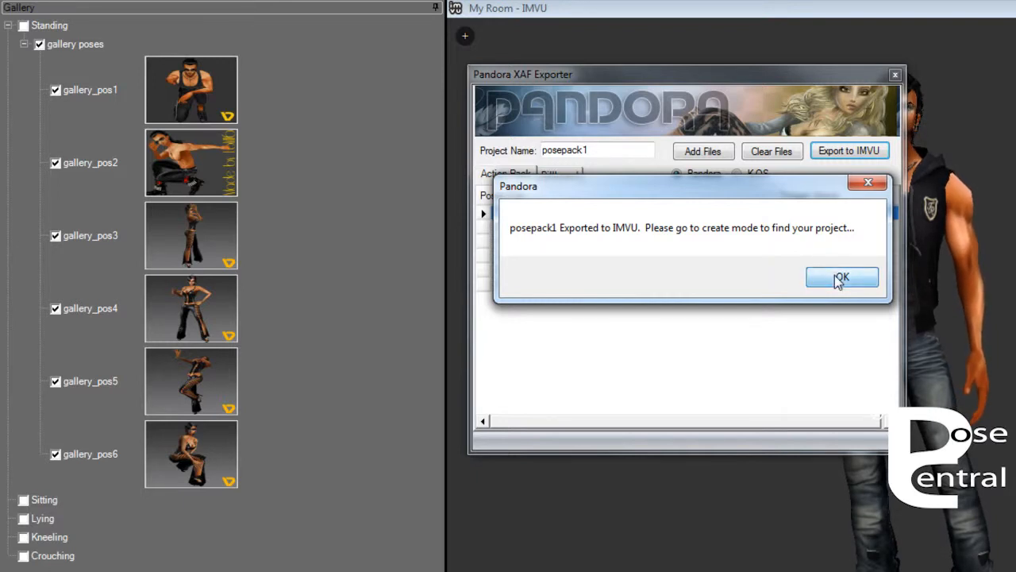
# Dismiss the posepack1 export notice and close the XAF Exporter
pyautogui.click(842, 277)
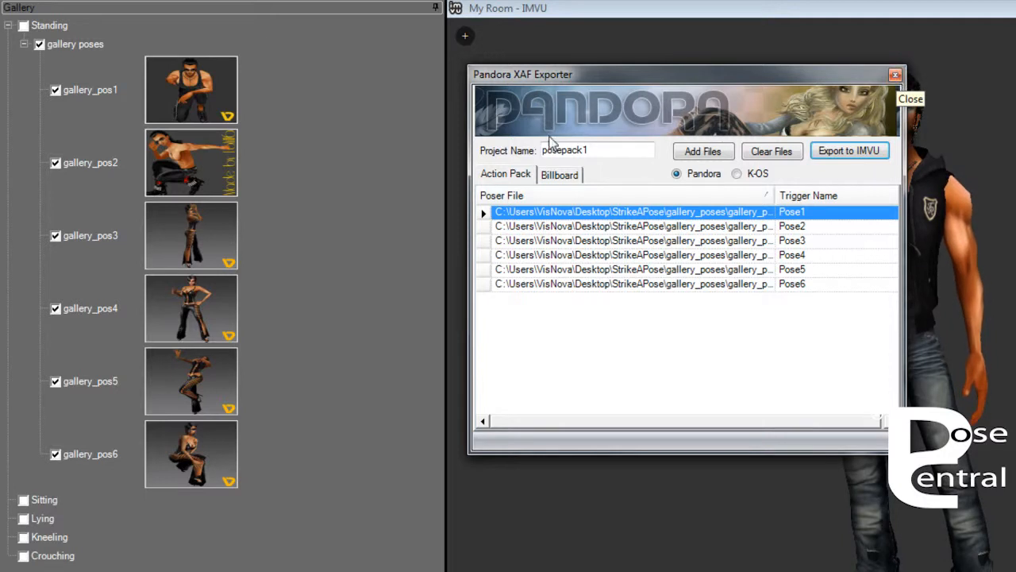
pyautogui.click(910, 98)
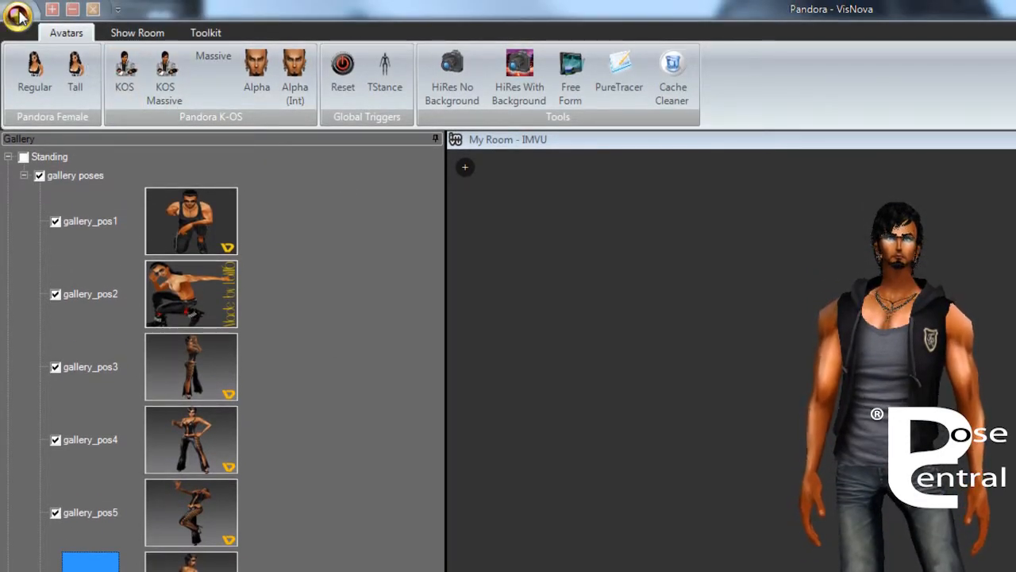
# Reopen the XAF Exporter, clear the old poses, and name the project 'posepack2'
pyautogui.click(18, 13)
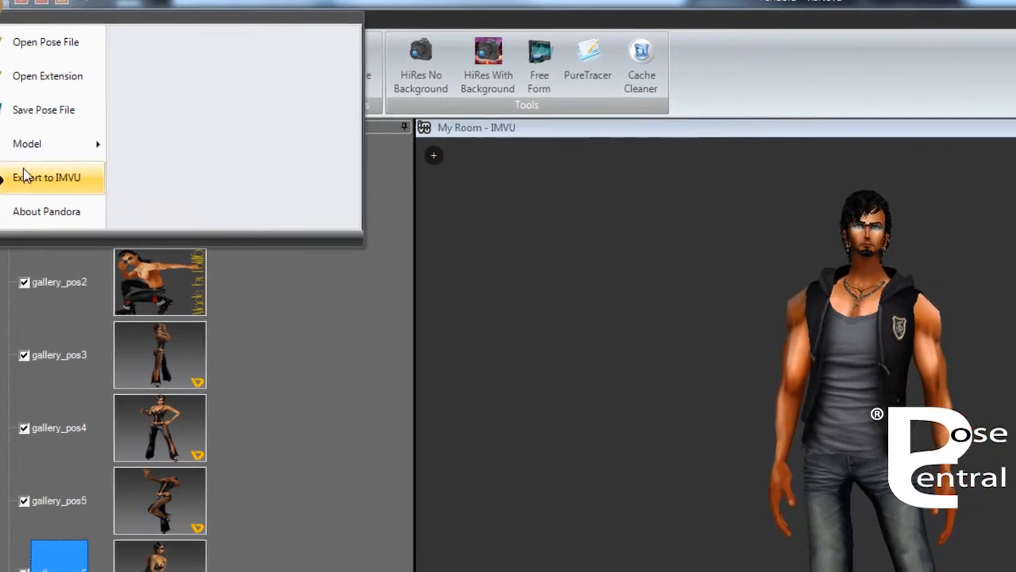
pyautogui.click(47, 177)
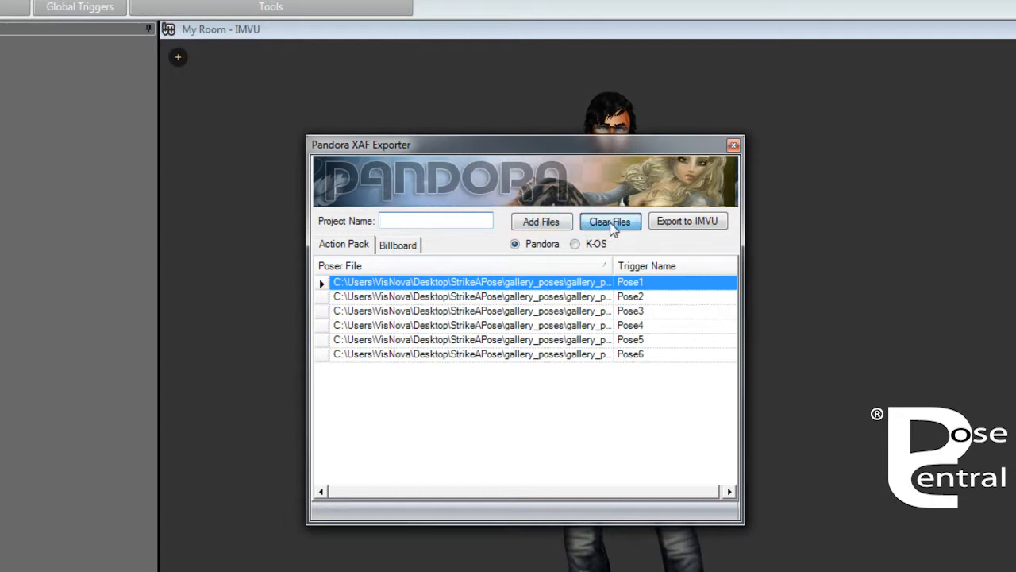
pyautogui.click(610, 221)
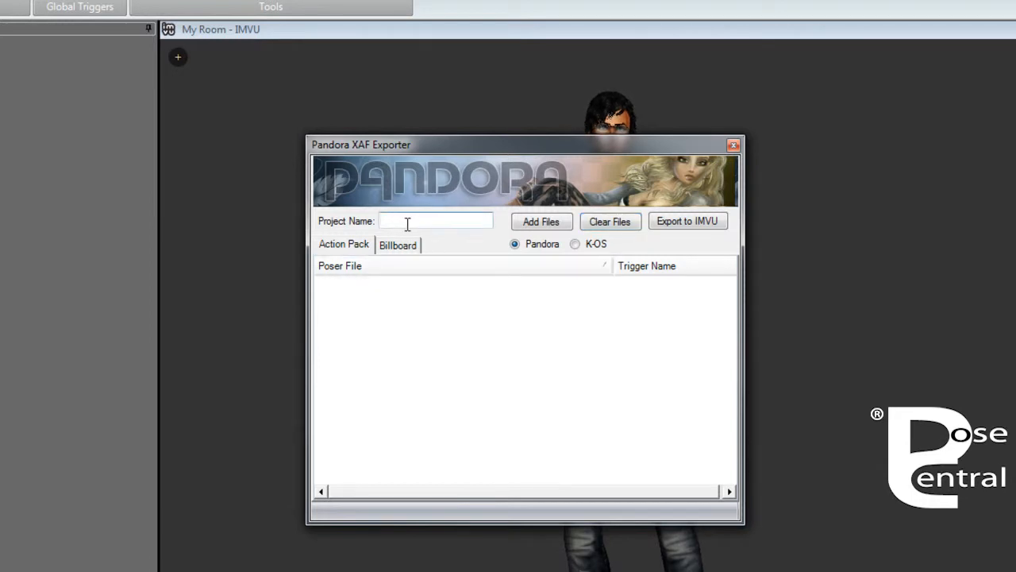
pyautogui.write('posepaxck2')
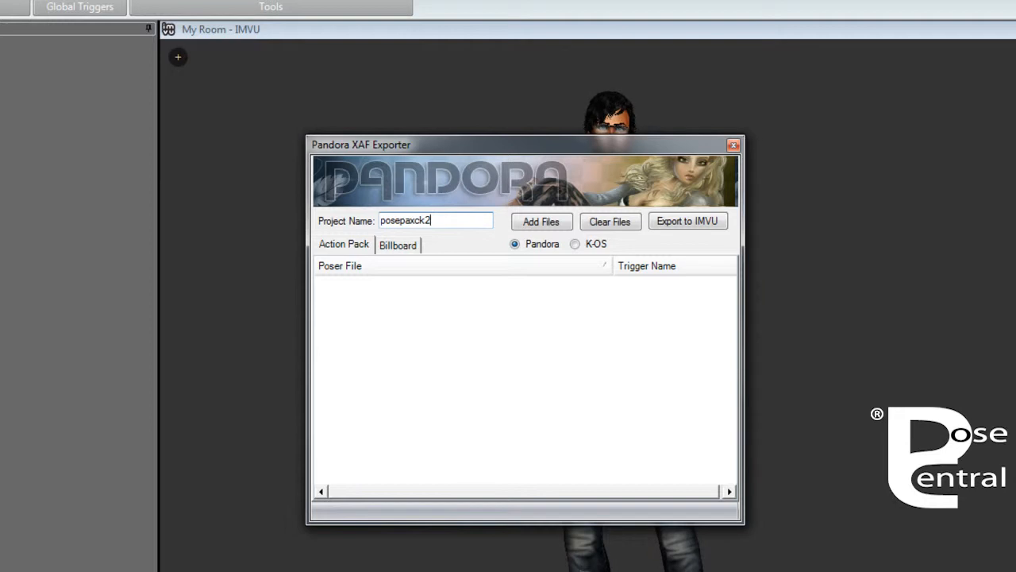
pyautogui.press('BackSpace')
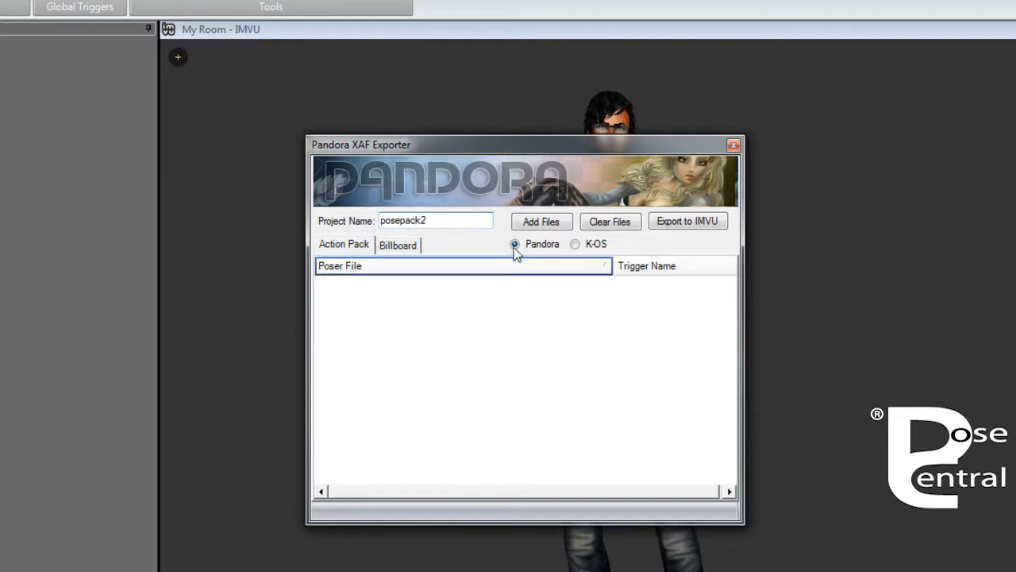
# Add the nine pose files Crouching1.poc through Kneeling4.poc to the pack
pyautogui.click(540, 220)
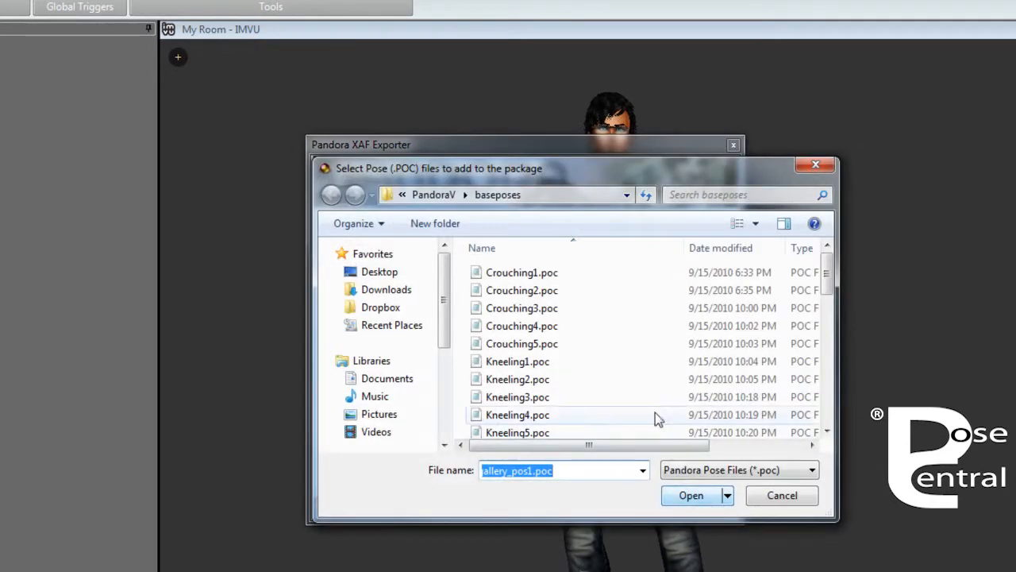
pyautogui.click(523, 272)
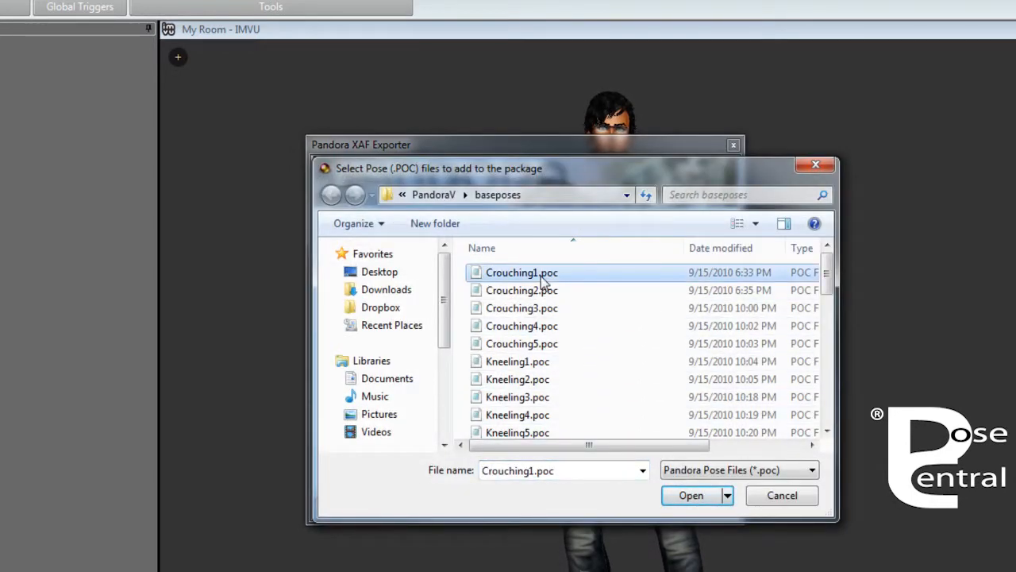
pyautogui.click(517, 415)
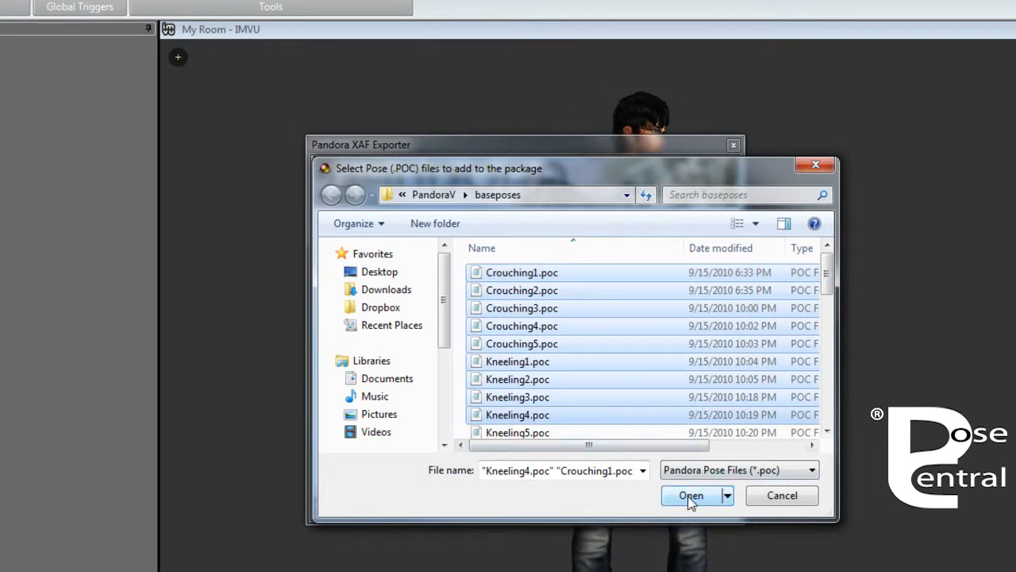
pyautogui.click(690, 495)
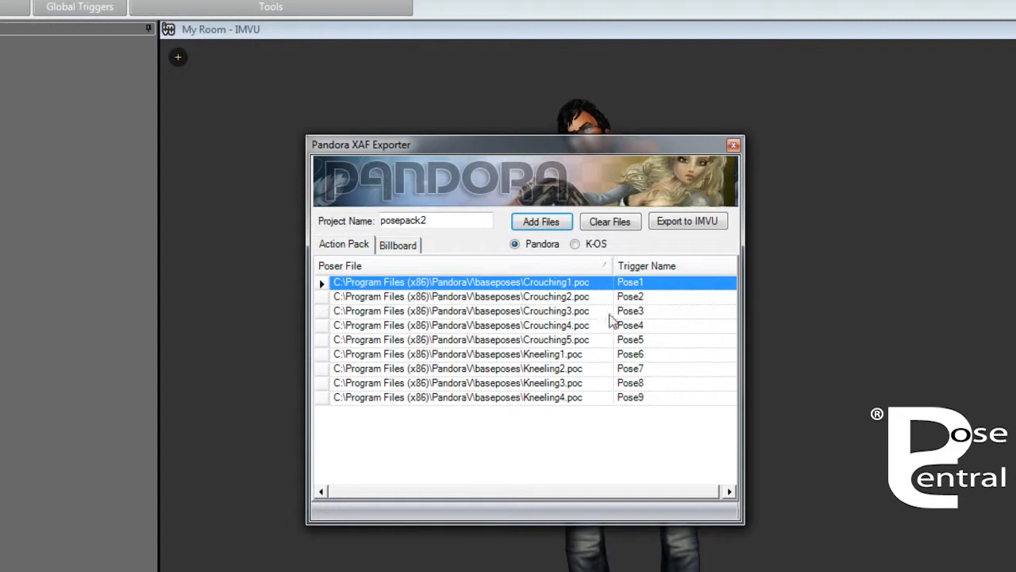
# Check the Pose1–Pose3 trigger names, switch to K-OS format, and export posepack2
pyautogui.doubleClick(630, 282)
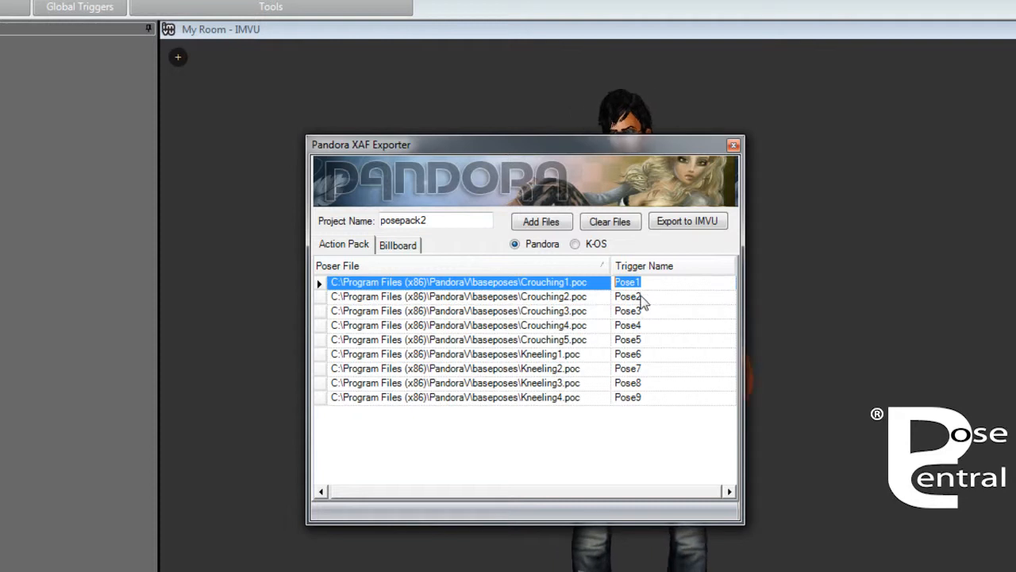
pyautogui.click(627, 296)
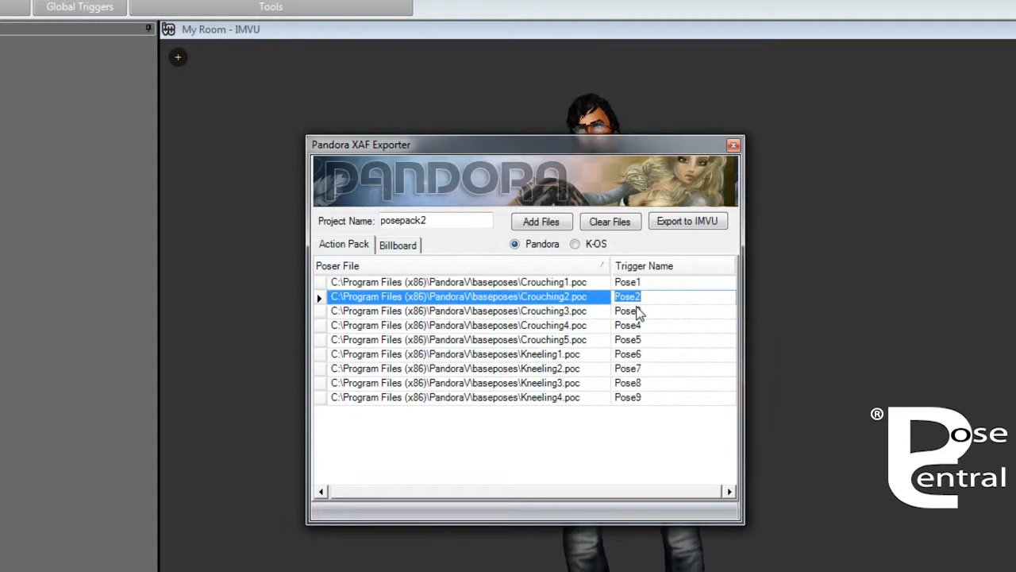
pyautogui.click(627, 310)
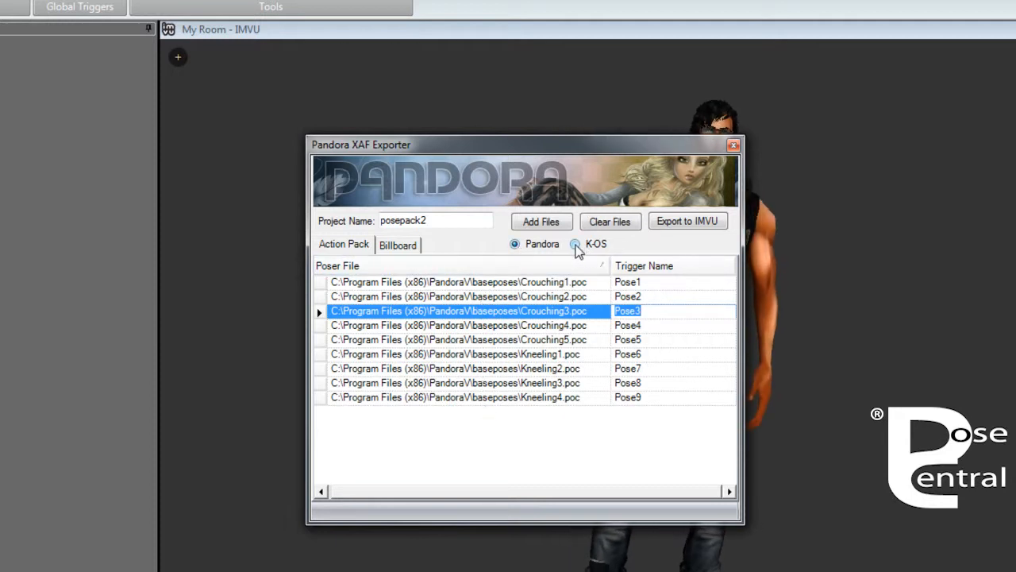
pyautogui.click(575, 243)
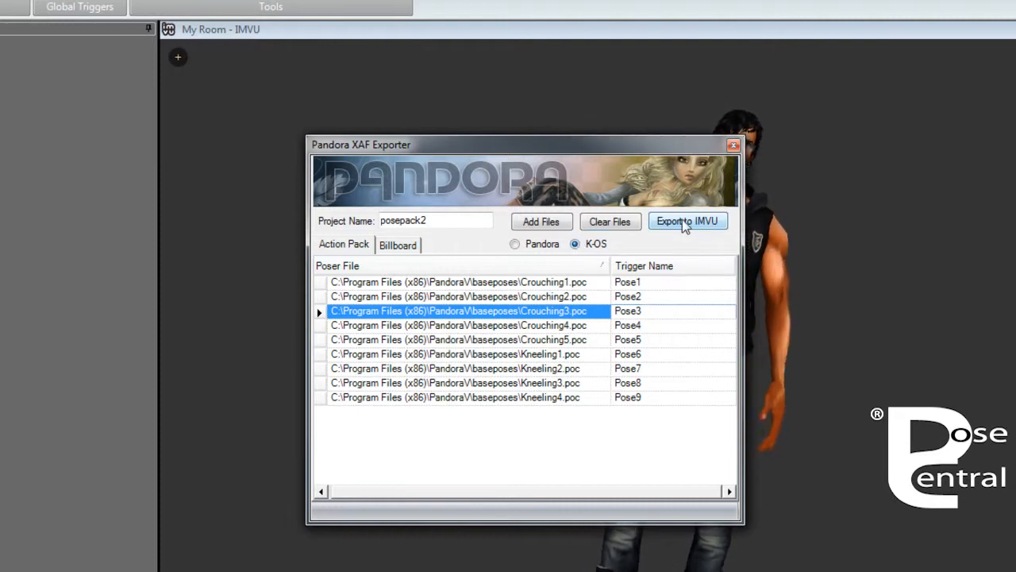
pyautogui.click(687, 220)
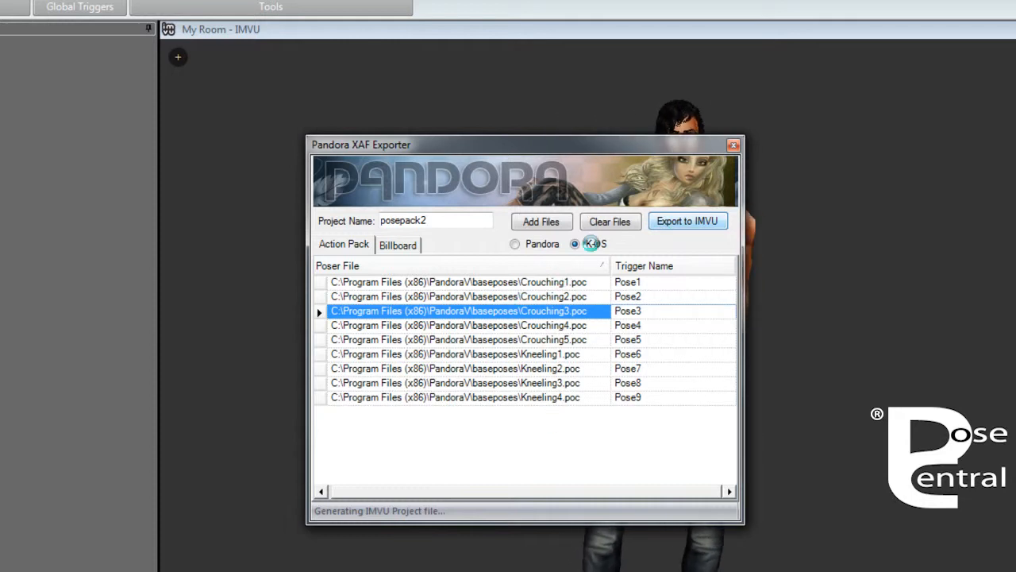
pyautogui.click(687, 220)
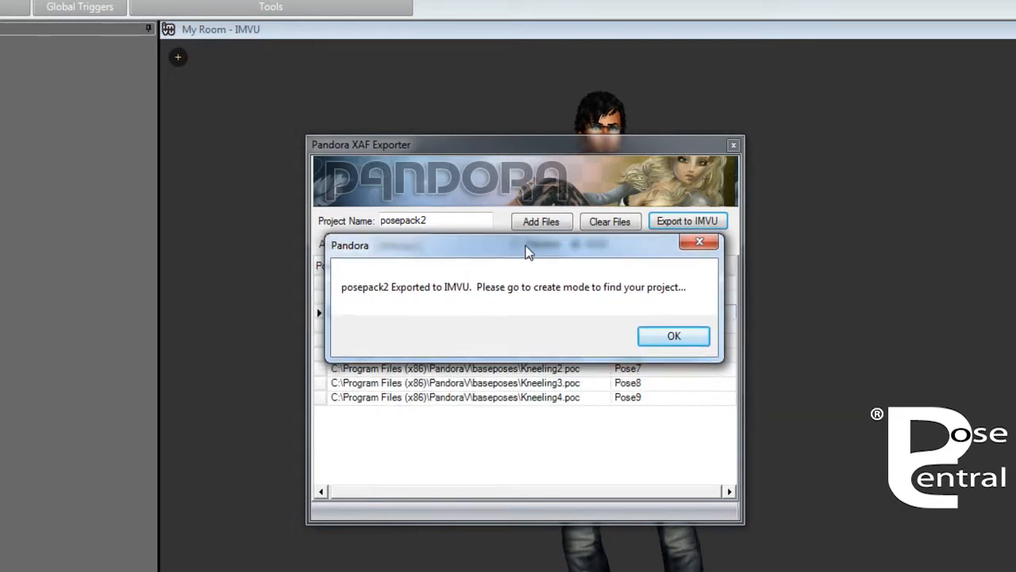
pyautogui.moveTo(419, 293)
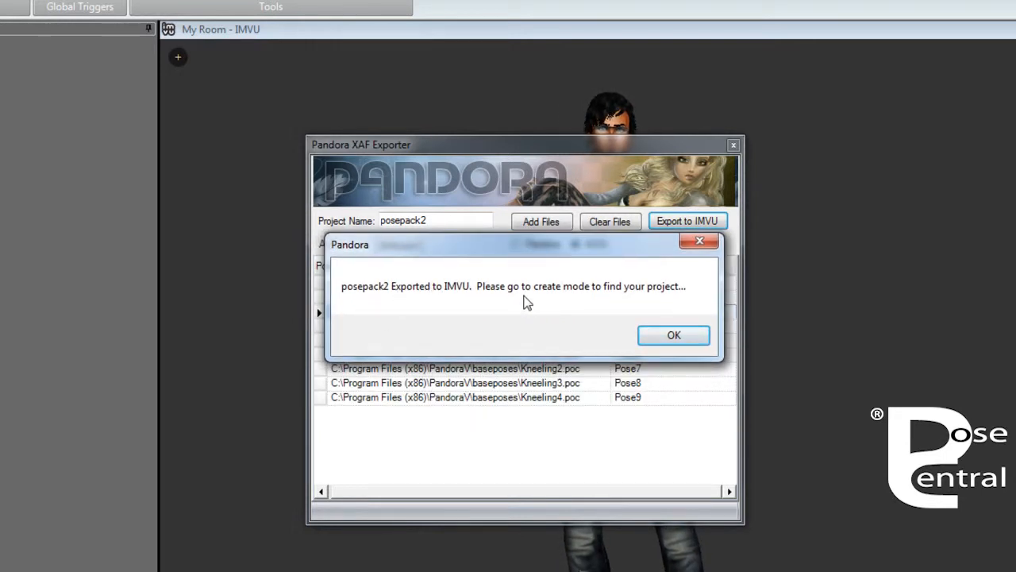
# Dismiss the posepack2 export confirmation and close the XAF Exporter
pyautogui.click(673, 334)
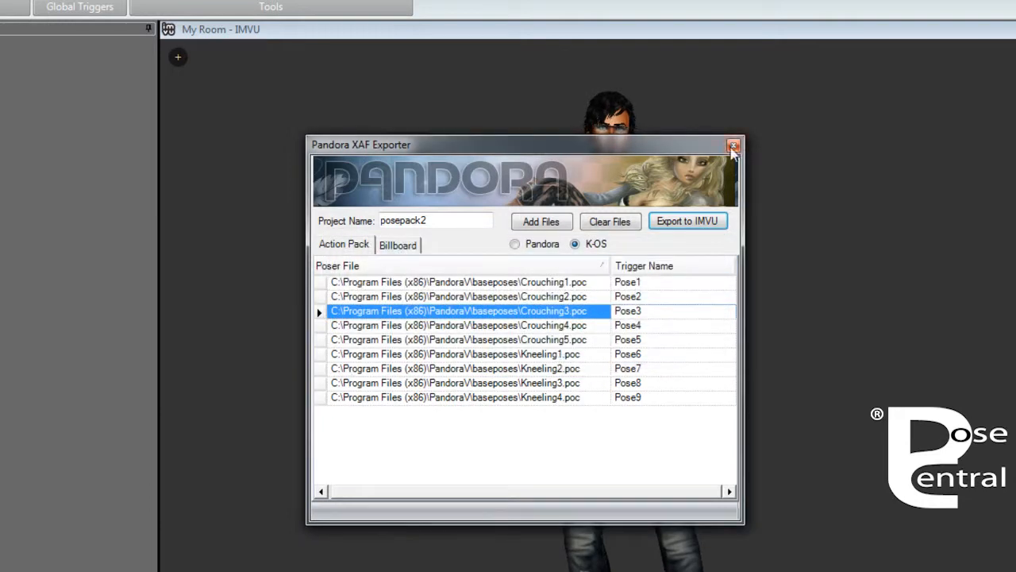
pyautogui.click(732, 145)
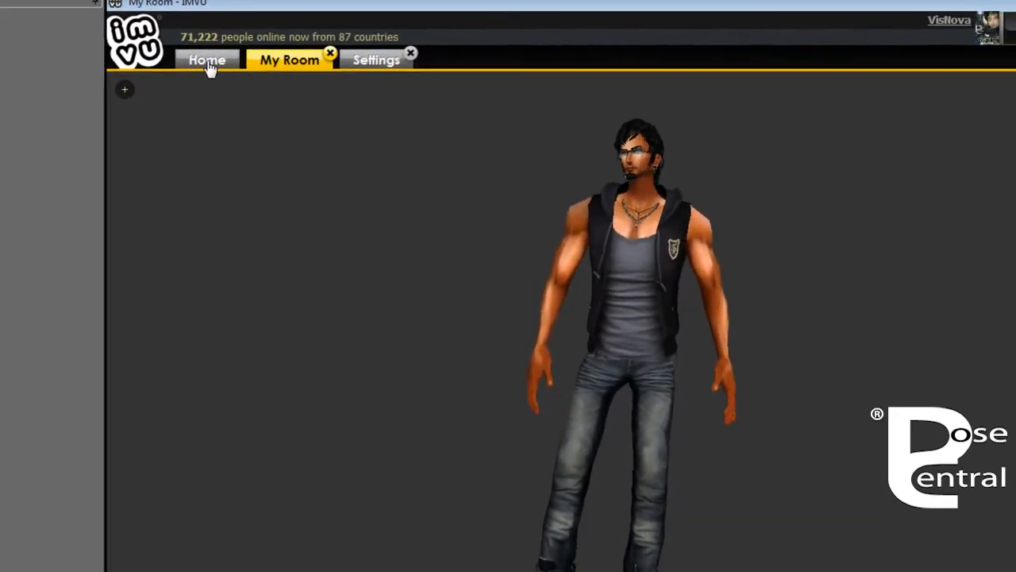
# From IMVU Home, enter Create Mode and edit the posepack1.chkn local project
pyautogui.click(207, 60)
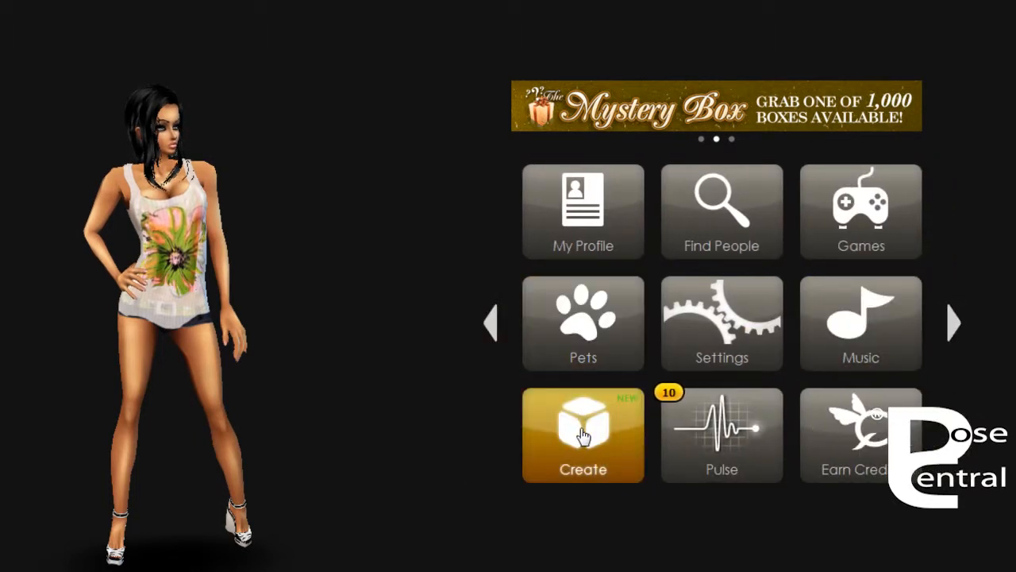
pyautogui.click(583, 435)
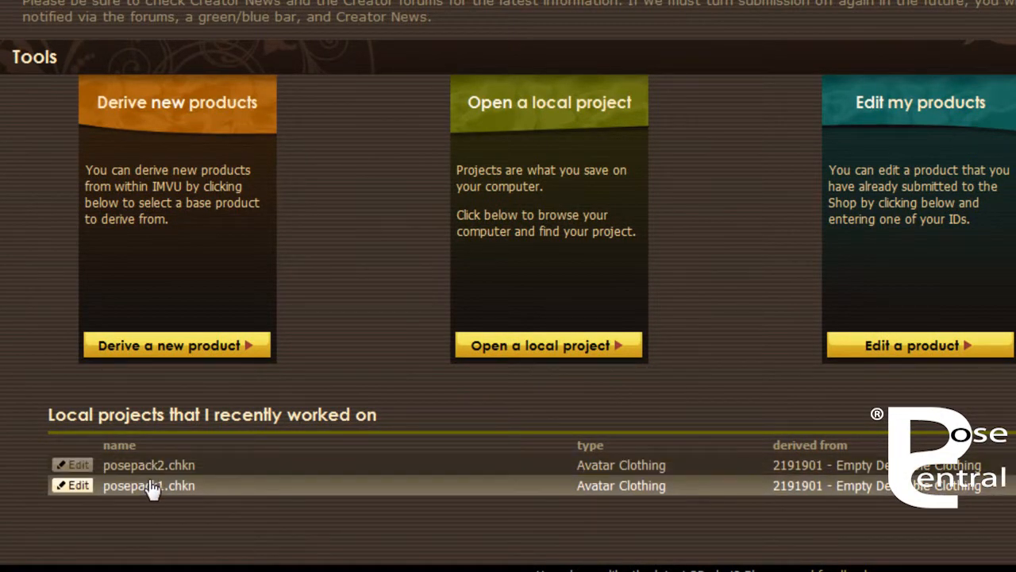
pyautogui.click(72, 486)
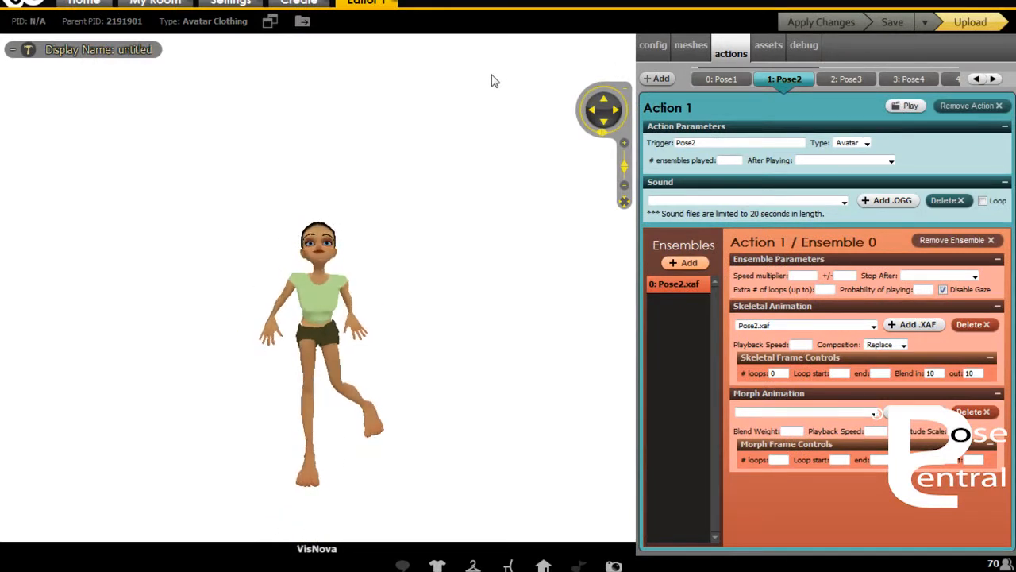
# Select the 0: Pose1 action and play it on the preview avatar
pyautogui.click(720, 79)
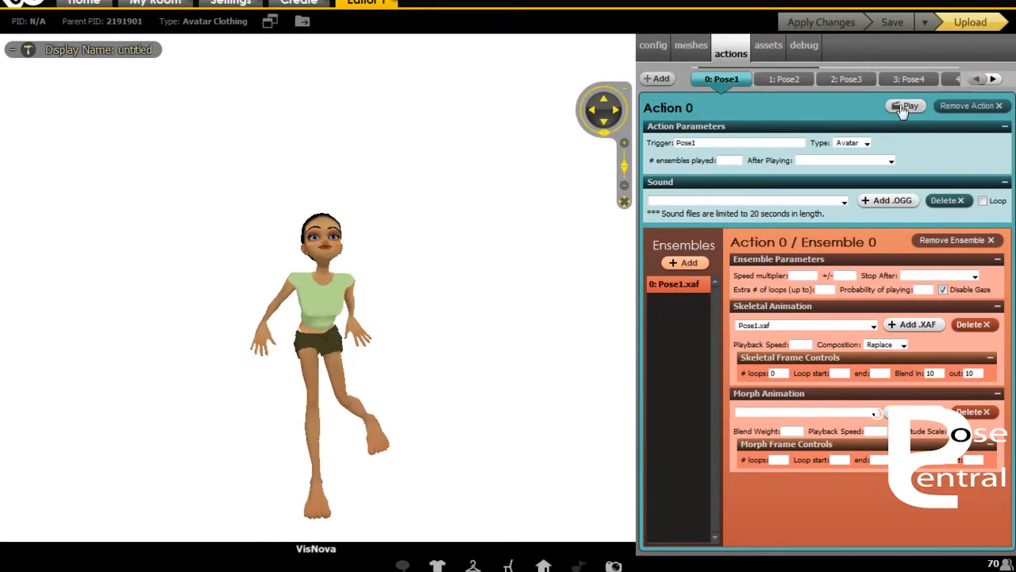
pyautogui.click(906, 105)
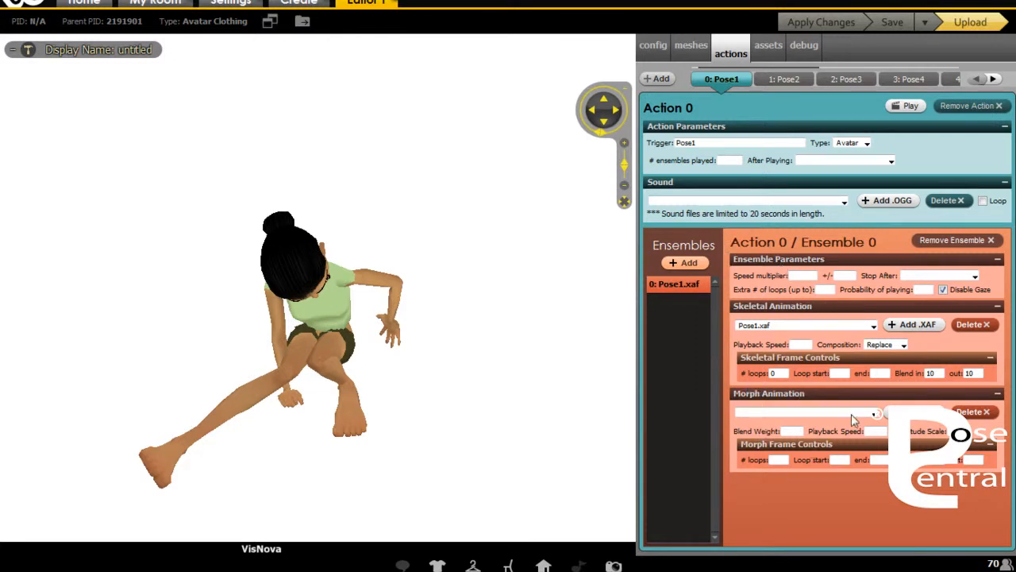
pyautogui.moveTo(822, 288)
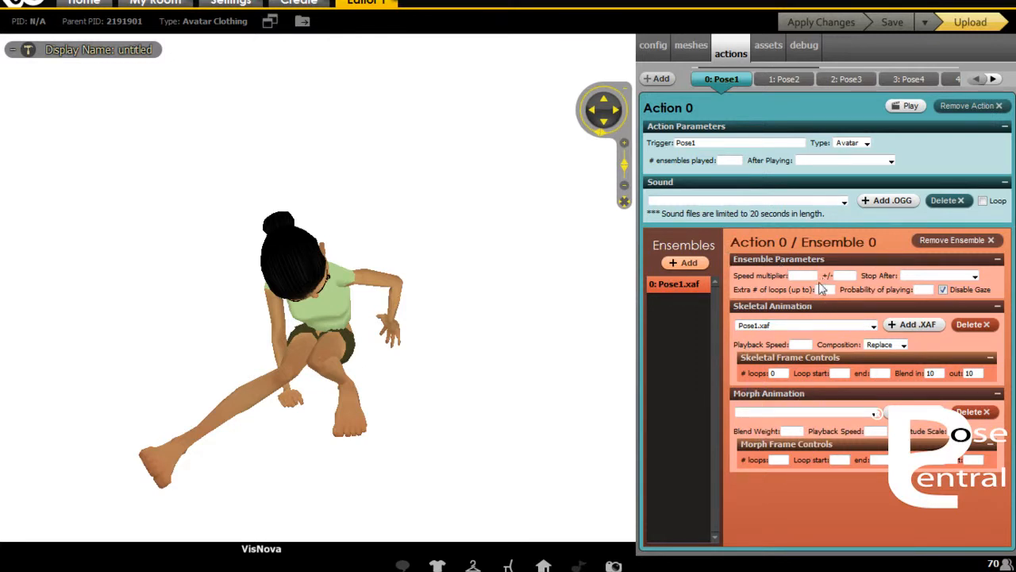